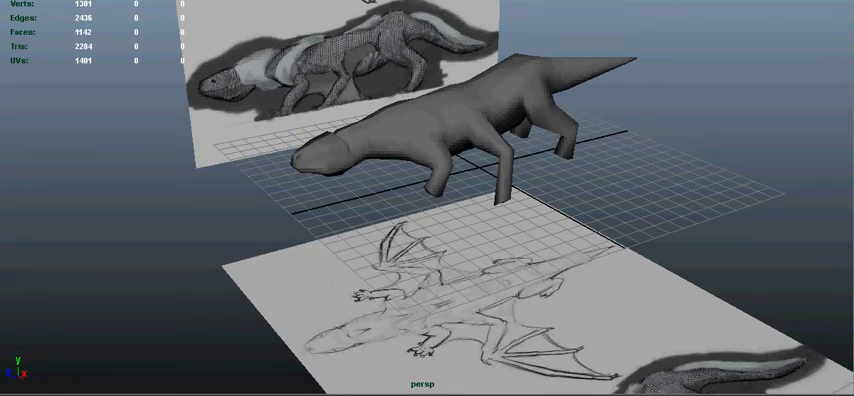
mouse_move(458, 246)
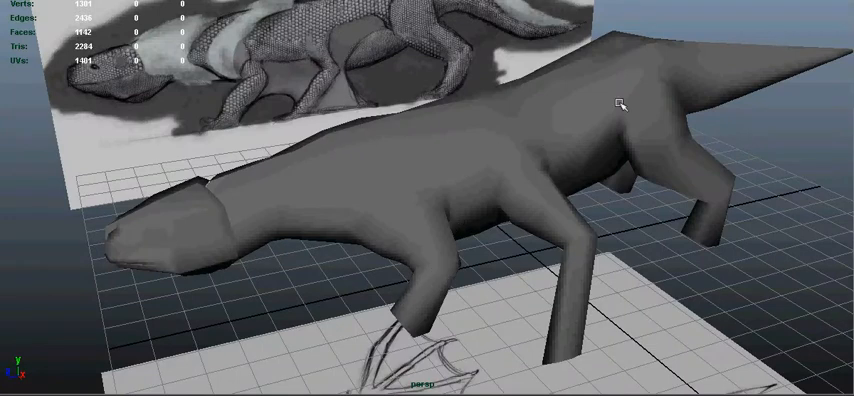
mouse_move(506, 192)
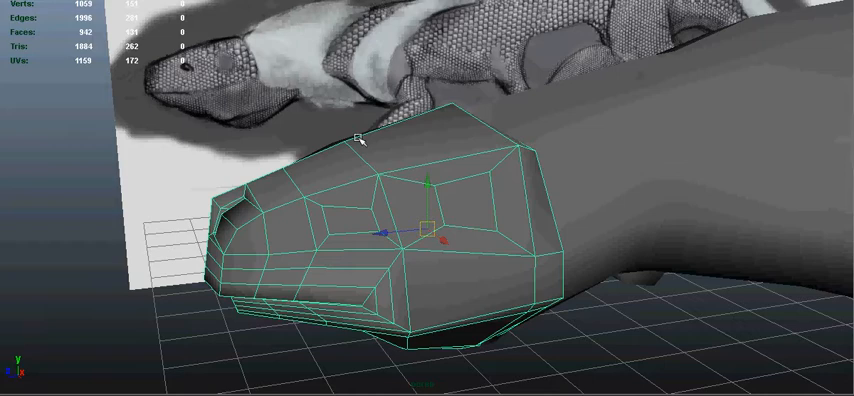
mouse_move(330, 224)
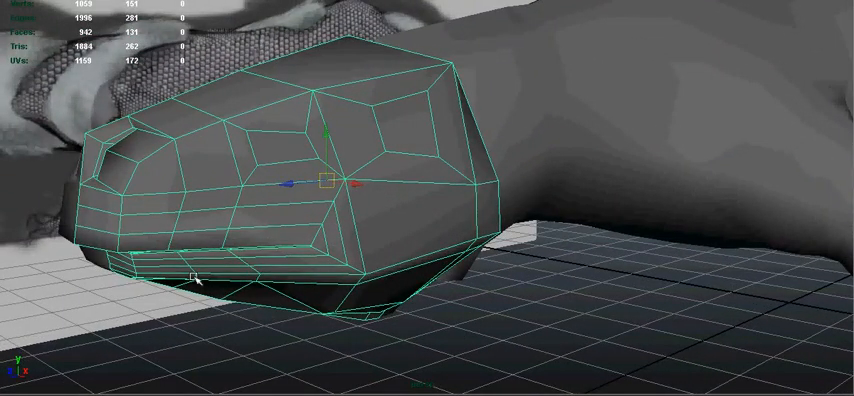
mouse_move(224, 276)
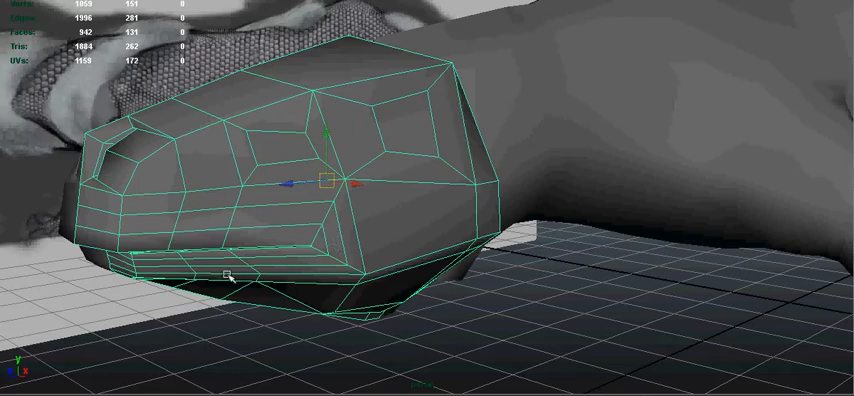
mouse_move(460, 294)
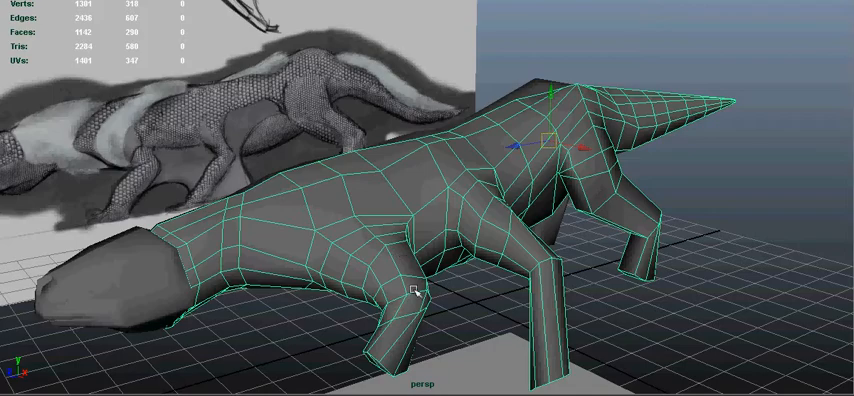
mouse_move(612, 176)
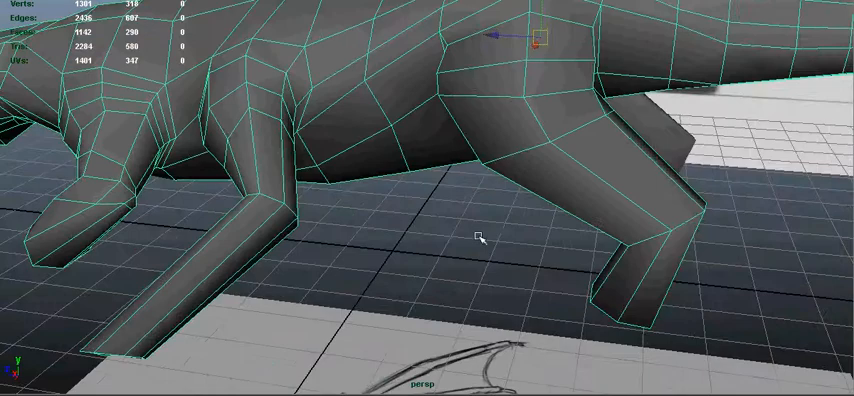
drag(480, 238, 310, 128)
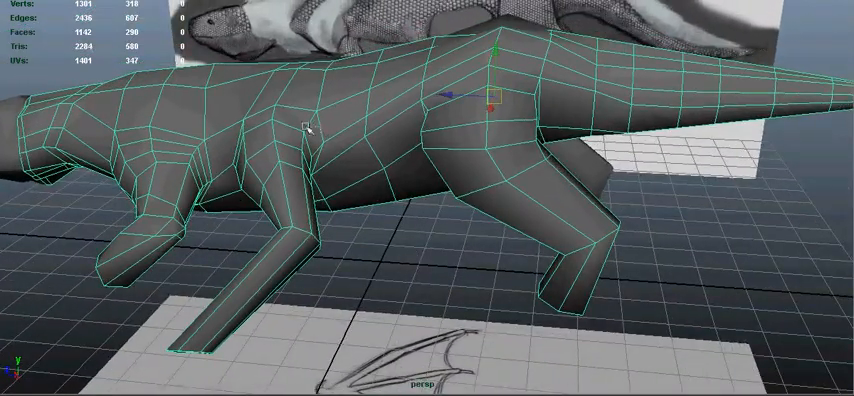